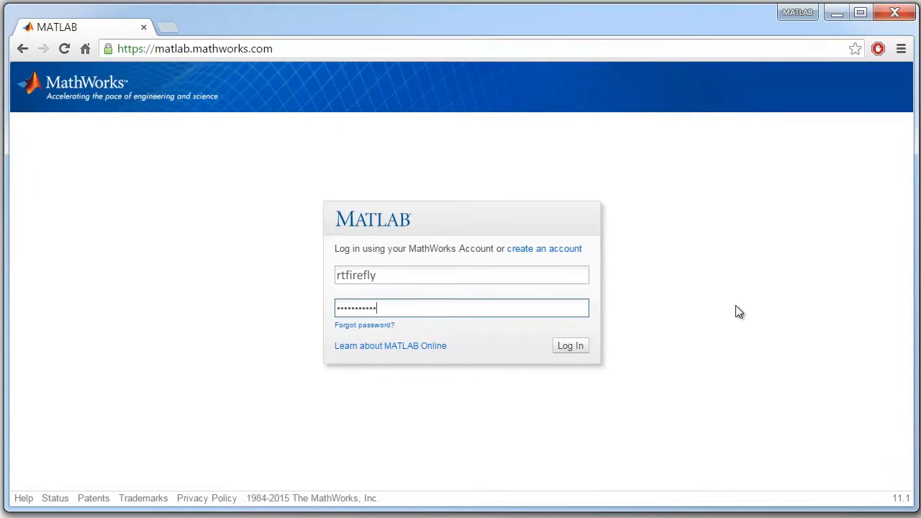
Step: Log in to MATLAB Online to reach the desktop
{"action": "left_click", "coordinate": [569, 345]}
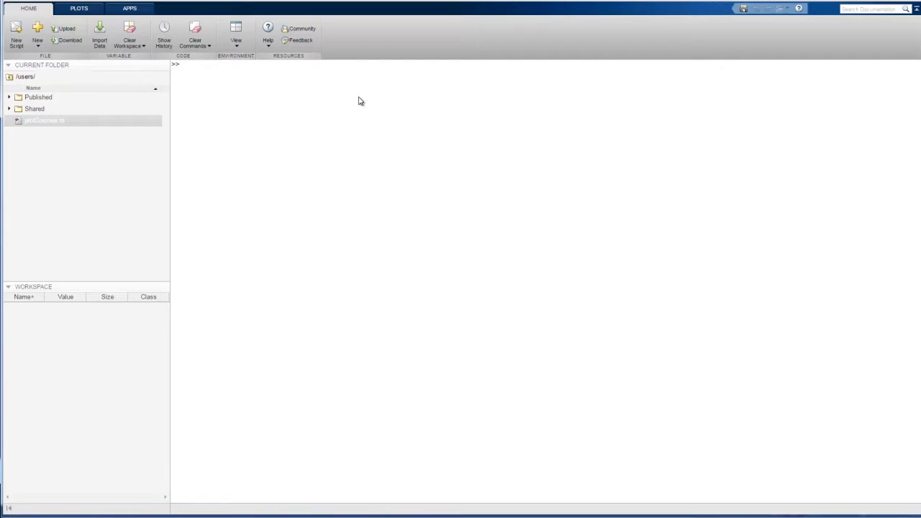
Step: Evaluate x = pi/3 (1.0472) and y = cos(x) (0.5000) in the Command Window
{"action": "type", "text": "x = pi"}
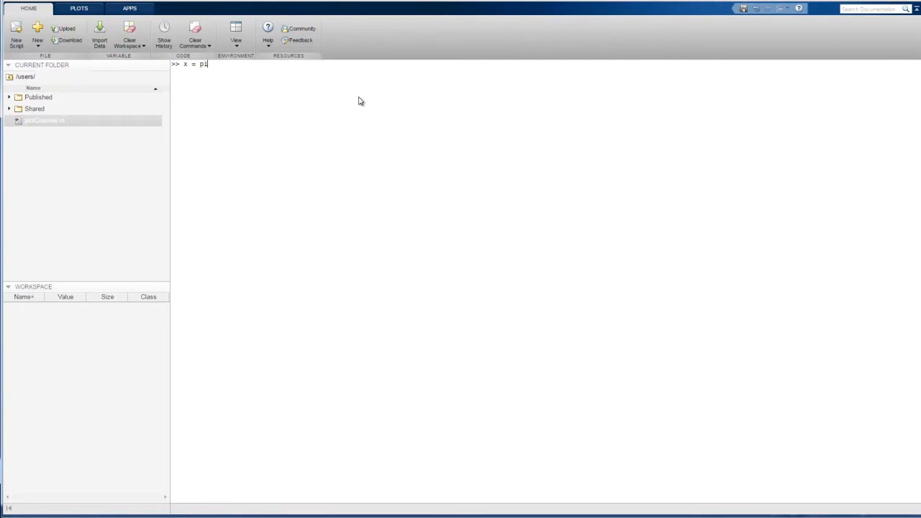
{"action": "key", "text": "Return"}
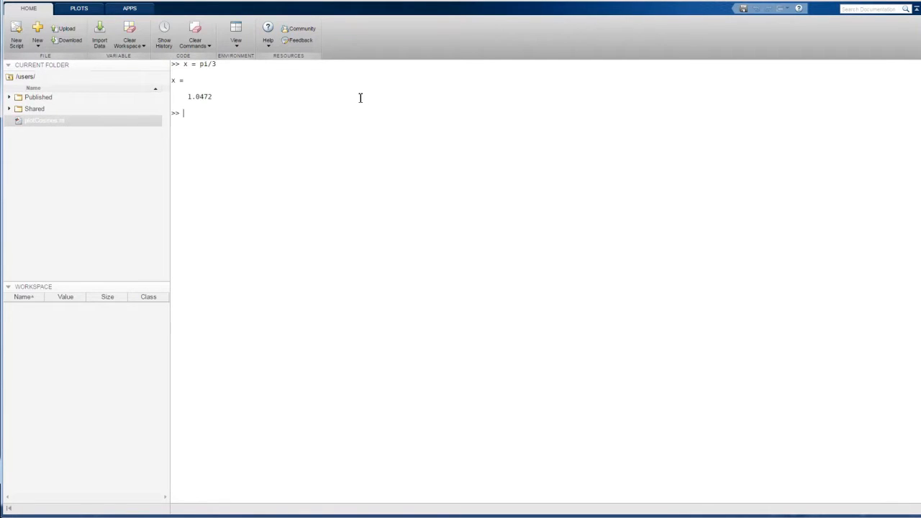
{"action": "type", "text": "y = cos"}
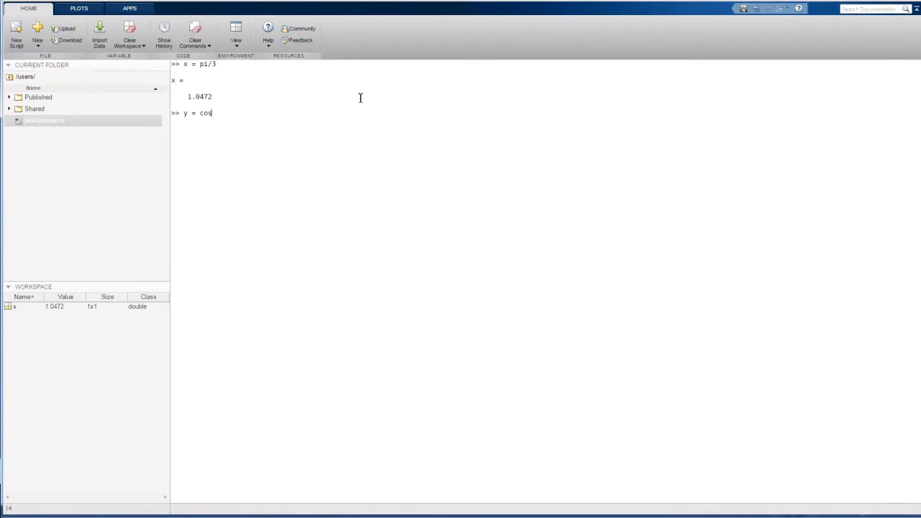
{"action": "key", "text": "Return"}
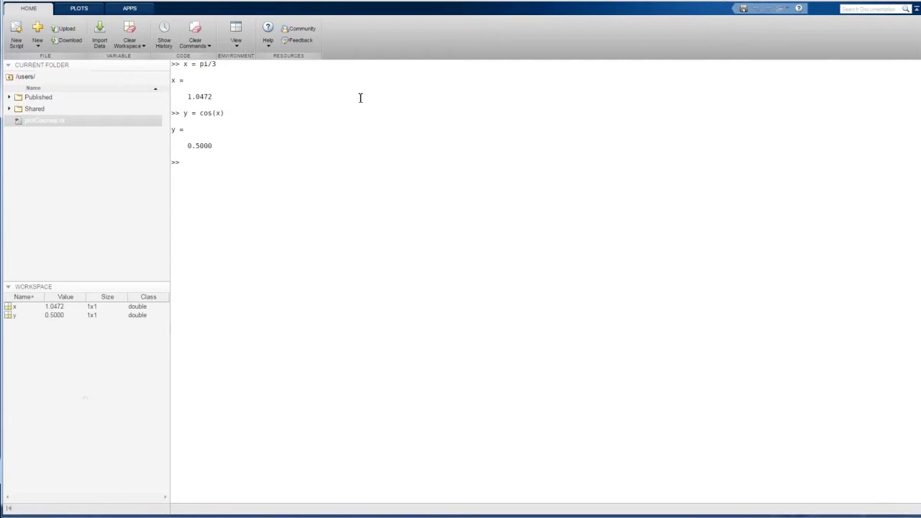
{"action": "left_click", "coordinate": [359, 162]}
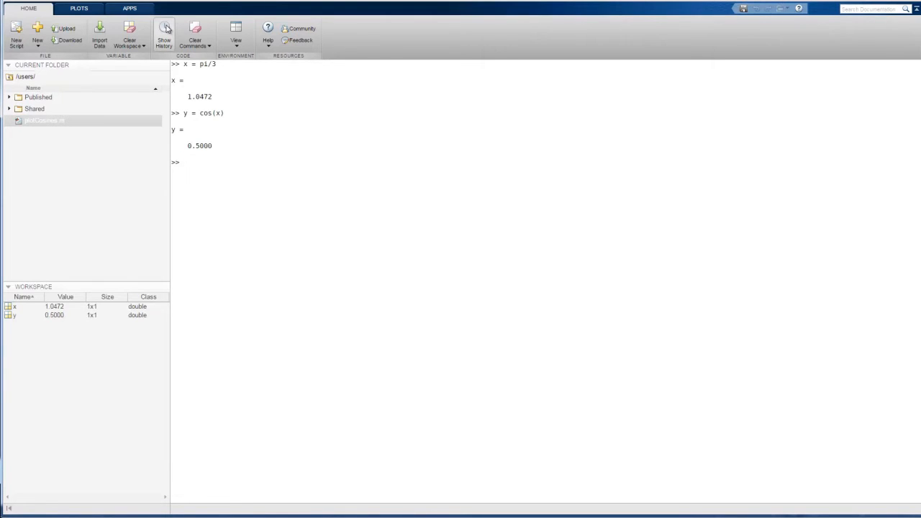
{"action": "left_click", "coordinate": [163, 35]}
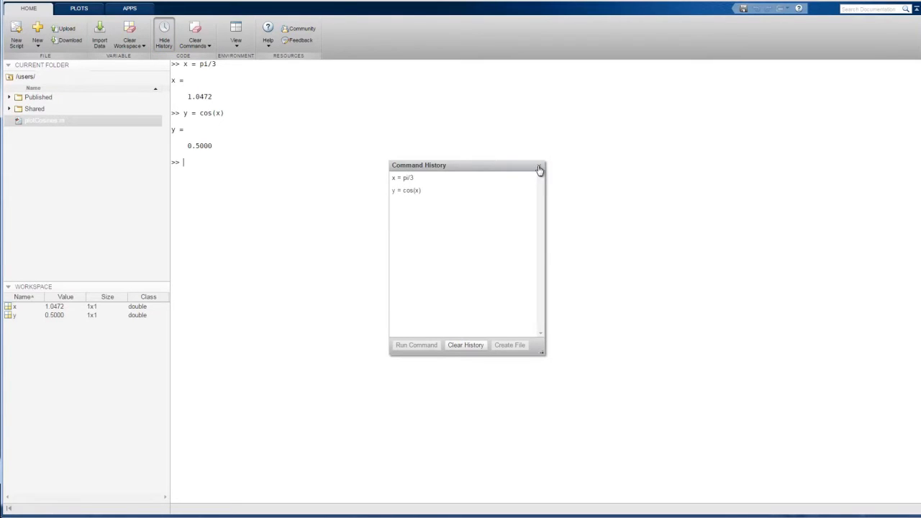
{"action": "left_click", "coordinate": [539, 168]}
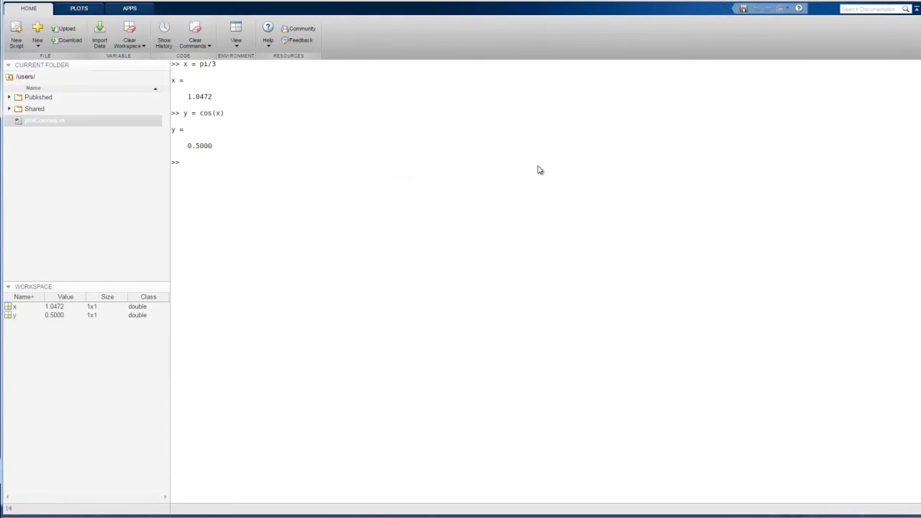
{"action": "mouse_move", "coordinate": [137, 128]}
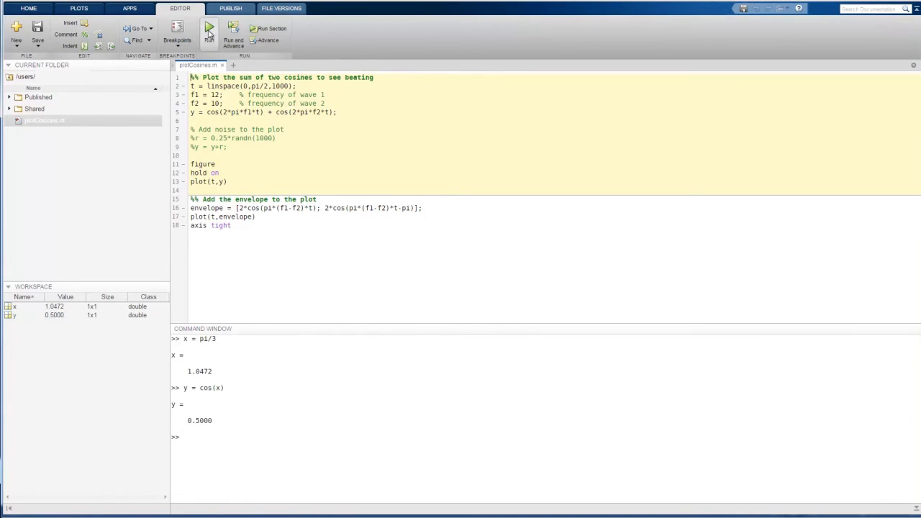
Step: Run plotCosines.m to plot beating cosines with envelopes, then return to the script
{"action": "left_click", "coordinate": [209, 29]}
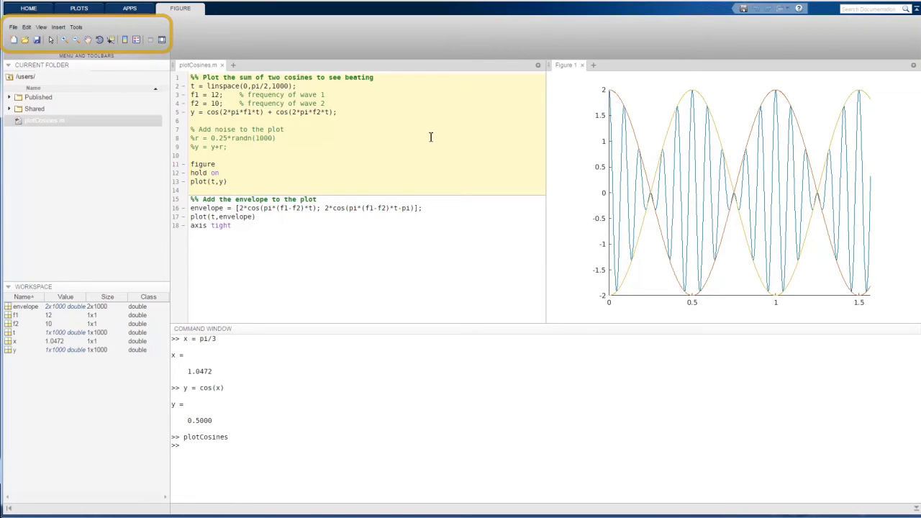
{"action": "mouse_move", "coordinate": [412, 139]}
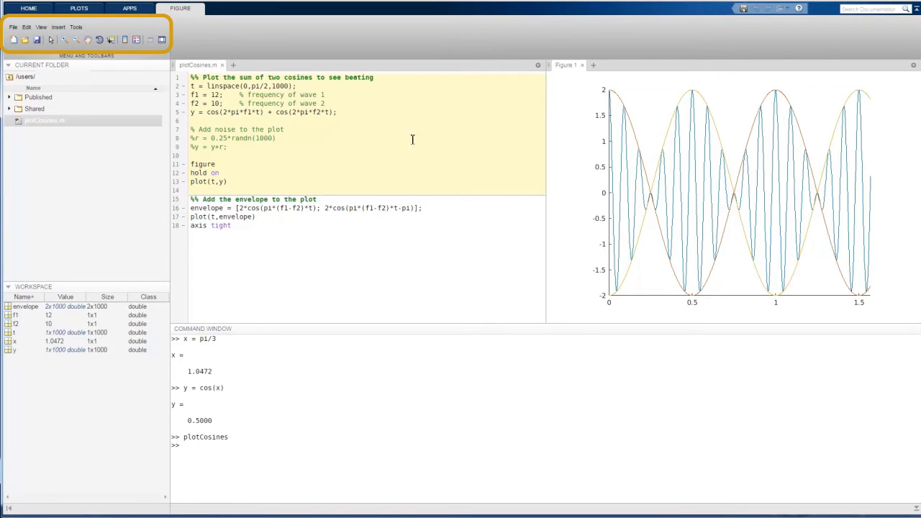
{"action": "left_click", "coordinate": [180, 8]}
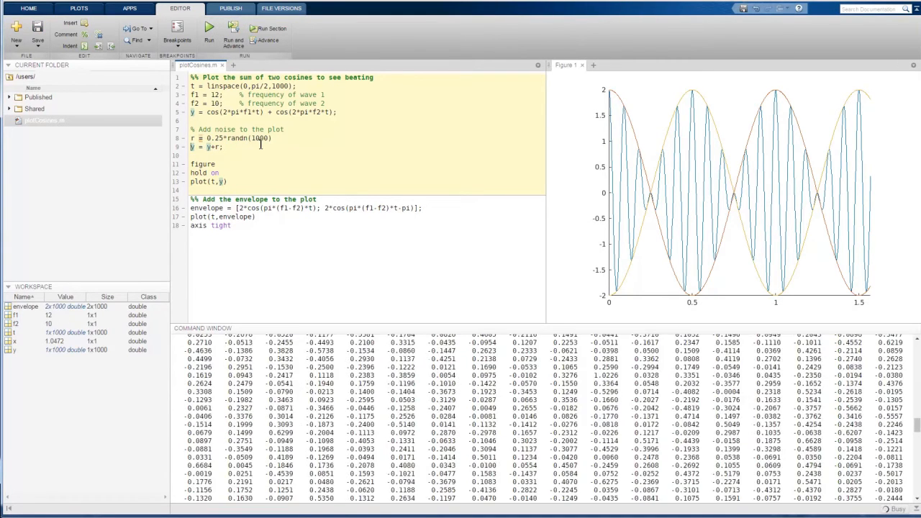
Step: Stop the run printing the noise matrix and rerun plotCosines with randn(1,1000) noise
{"action": "left_click", "coordinate": [209, 30]}
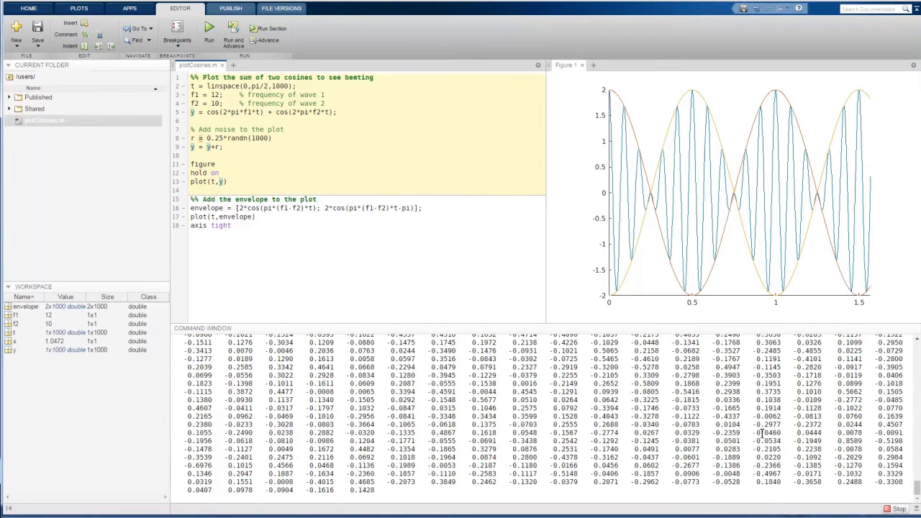
{"action": "left_click", "coordinate": [208, 29]}
{"action": "type", "text": ",1"}
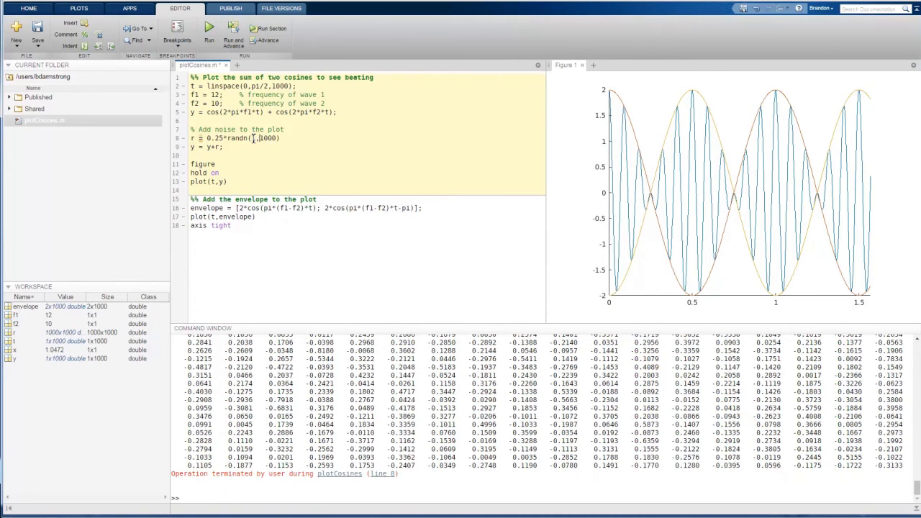
{"action": "left_click", "coordinate": [208, 28]}
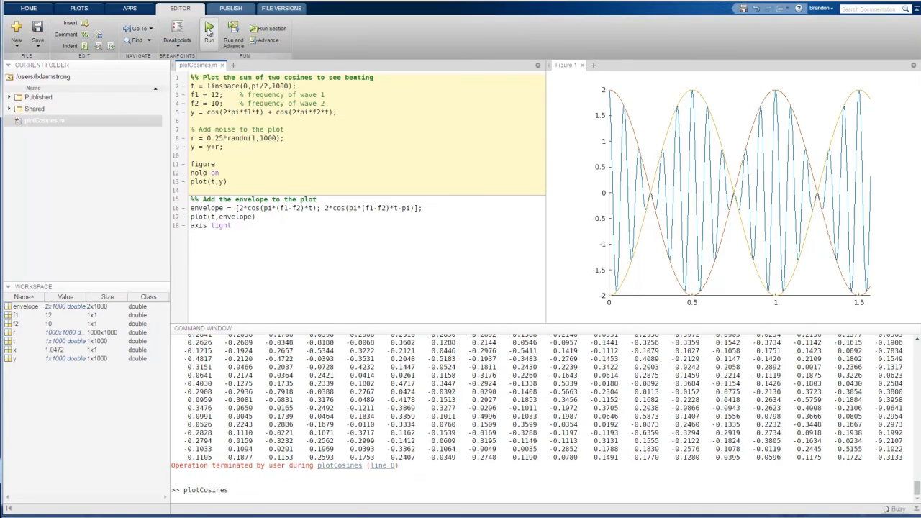
{"action": "left_click", "coordinate": [209, 31]}
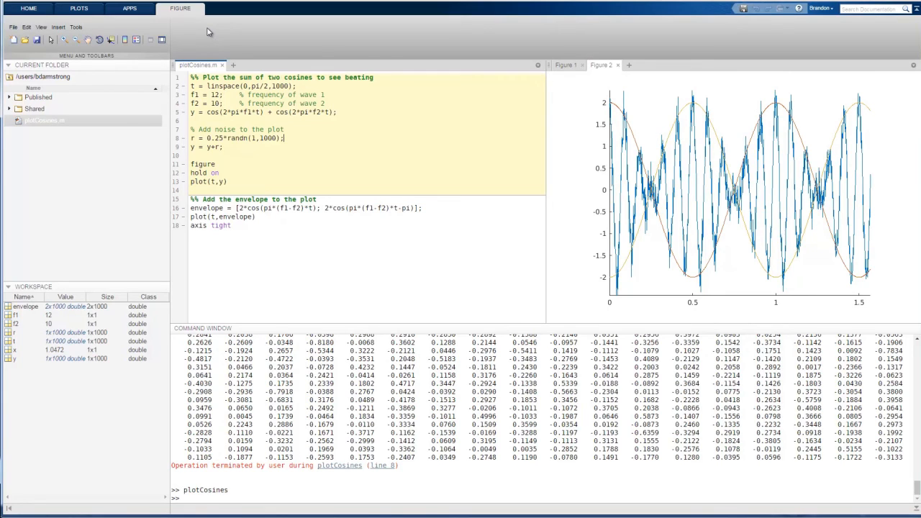
{"action": "left_click", "coordinate": [28, 8]}
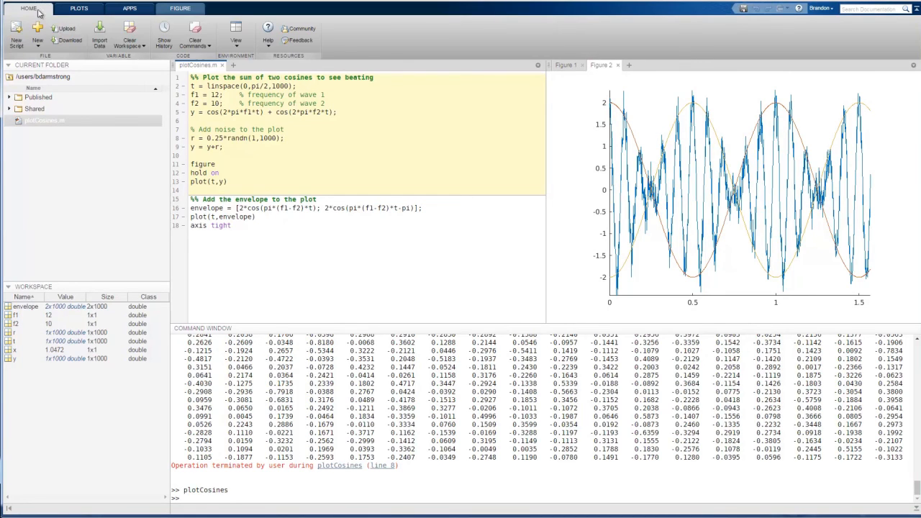
Step: Open the Help dropdown listing Documentation, Examples and support options
{"action": "left_click", "coordinate": [267, 34]}
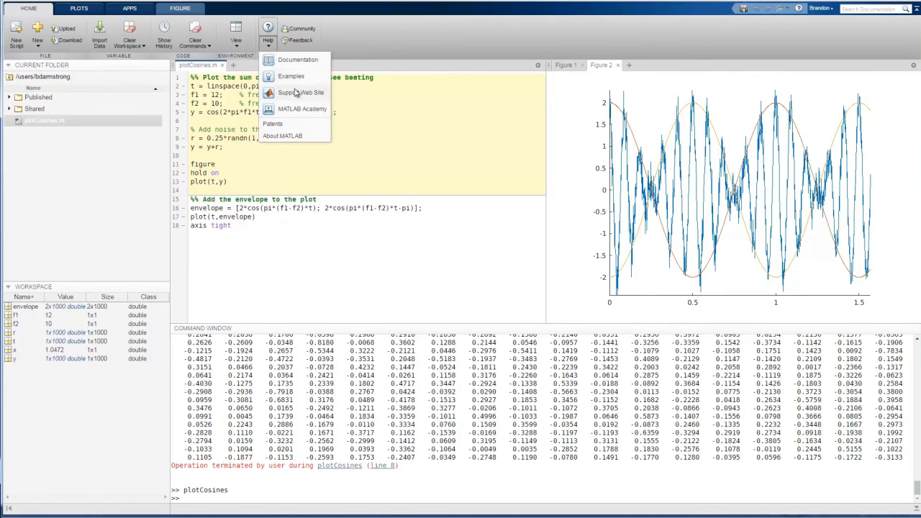
{"action": "mouse_move", "coordinate": [297, 60]}
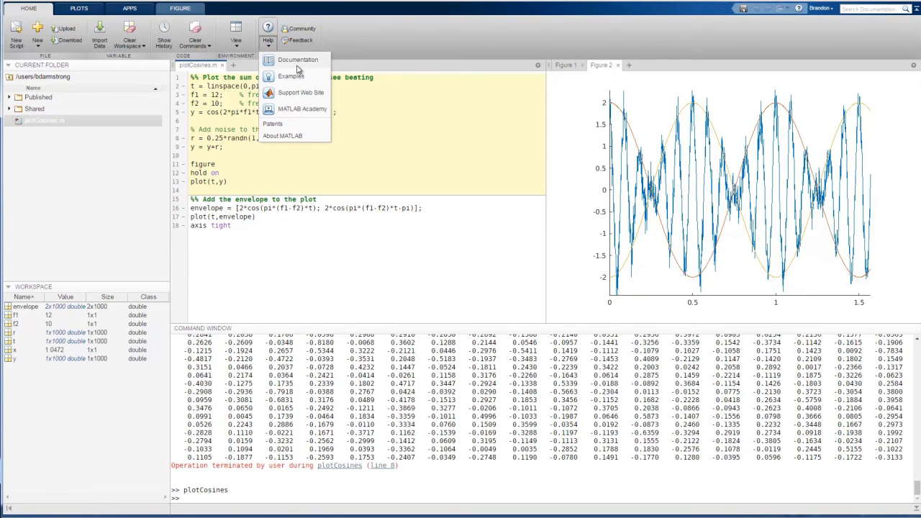